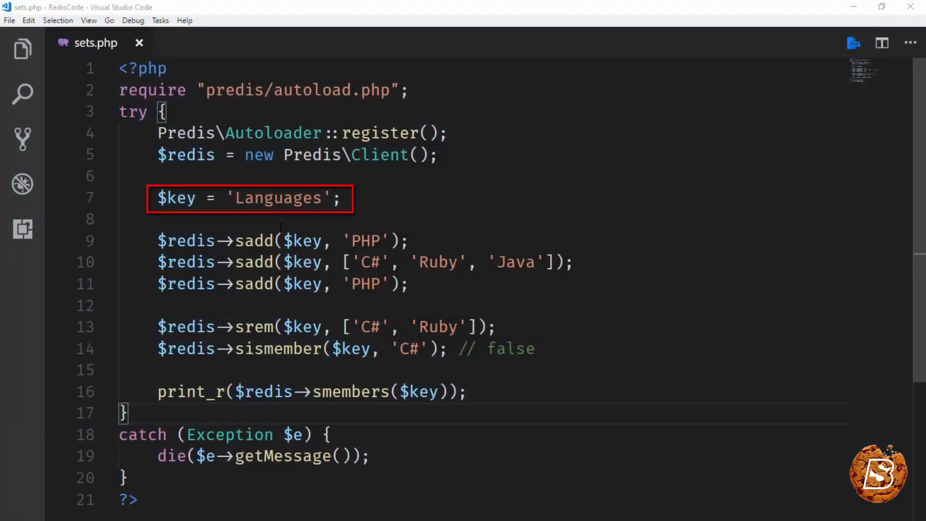
Review sets.php, highlighting $key, the Languages set name, and the srem and sismember arguments
{"action": "double_click", "coordinate": [278, 198]}
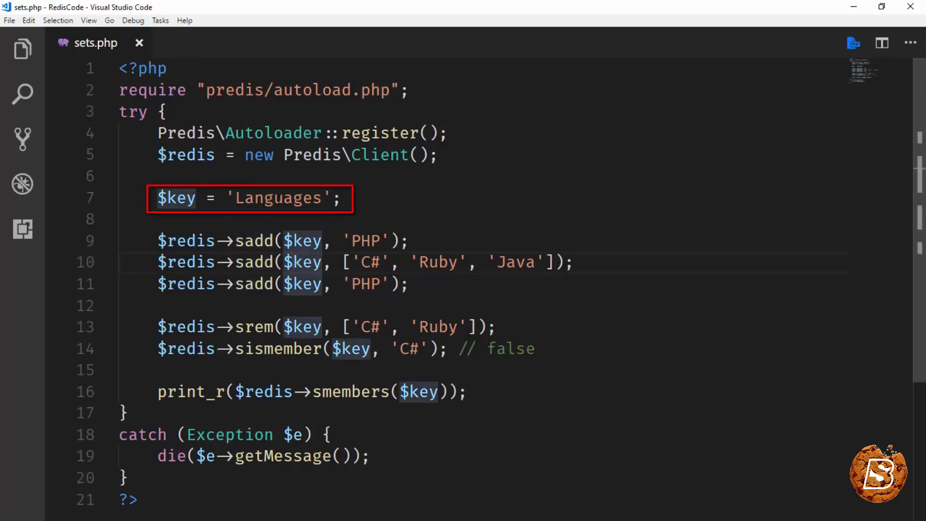
{"action": "double_click", "coordinate": [277, 197]}
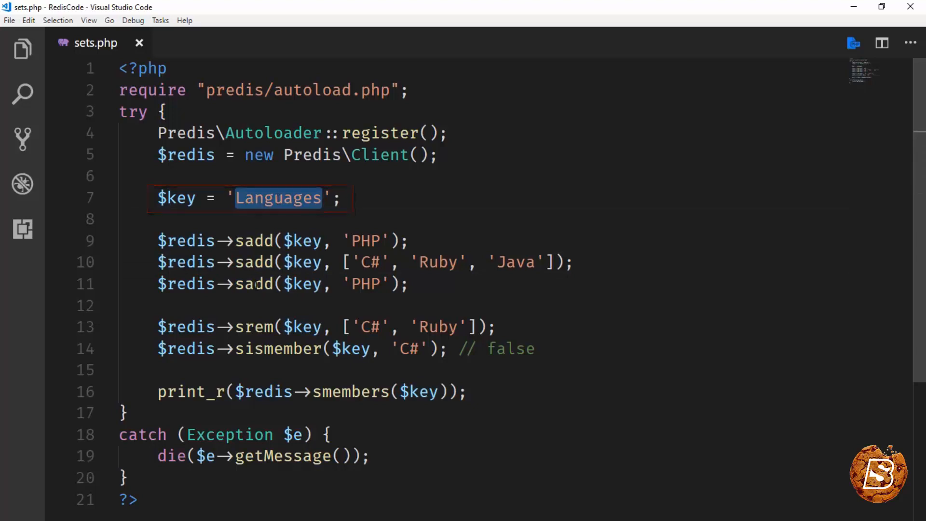
{"action": "double_click", "coordinate": [254, 284]}
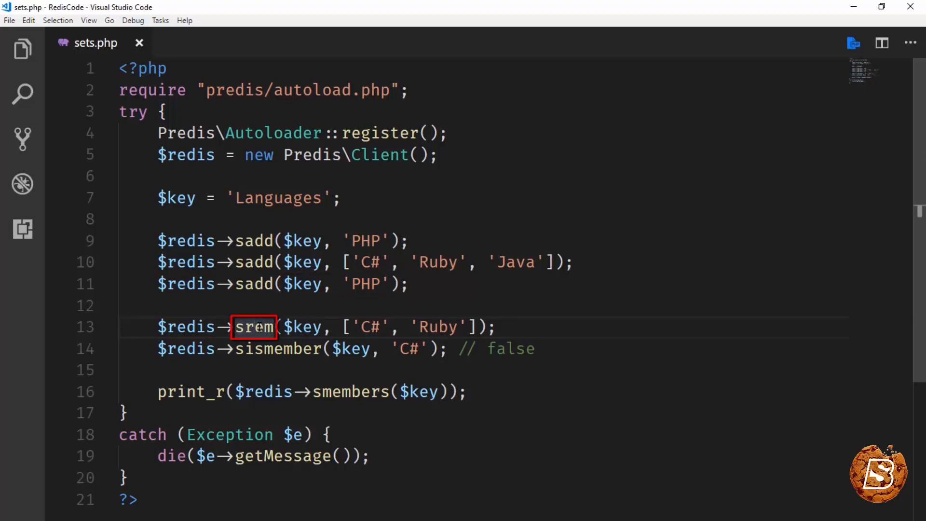
{"action": "left_click", "coordinate": [303, 326]}
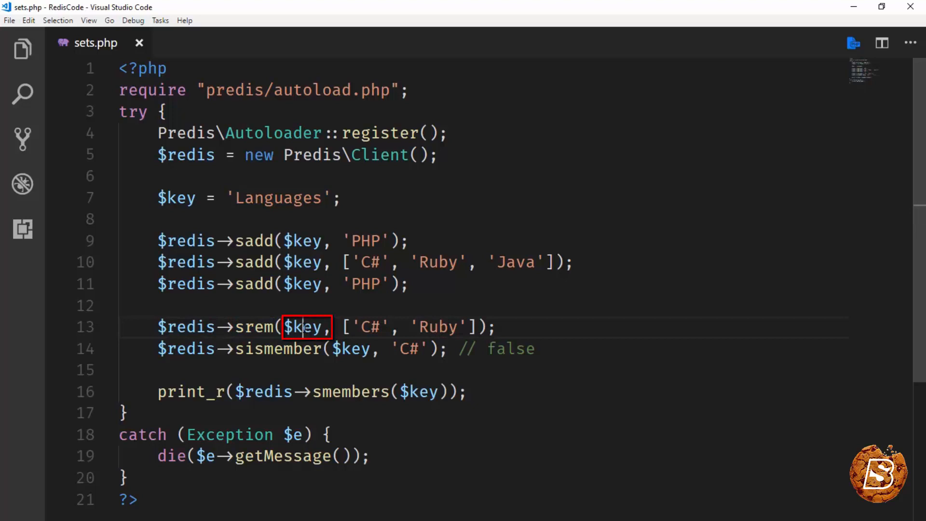
{"action": "left_click", "coordinate": [366, 327]}
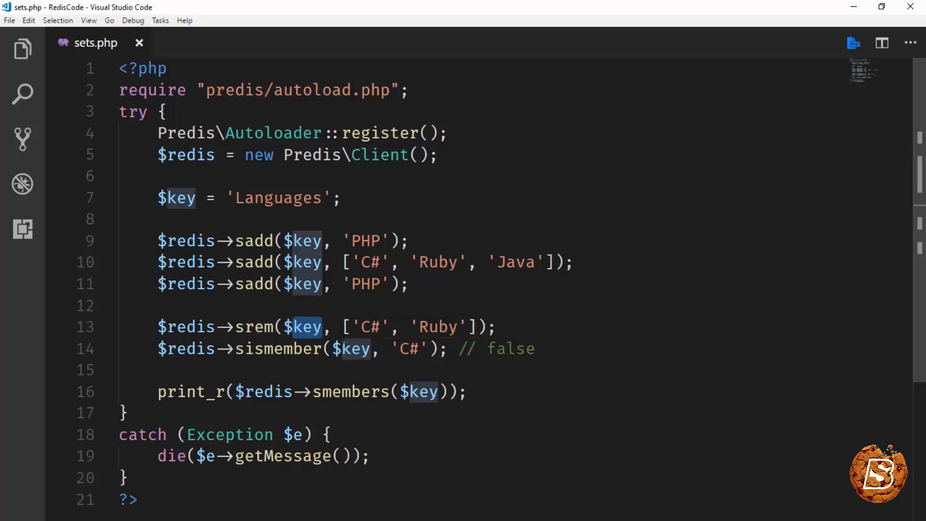
{"action": "double_click", "coordinate": [409, 348]}
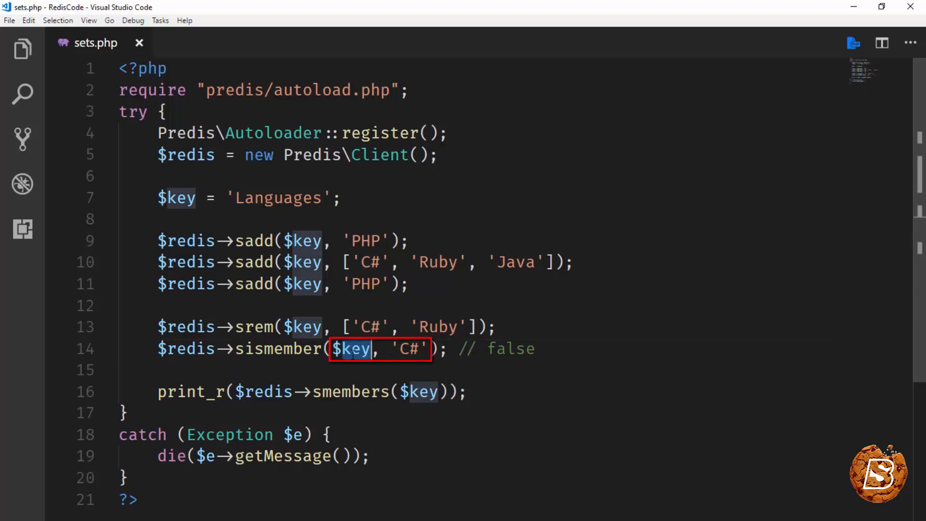
{"action": "left_click", "coordinate": [371, 348]}
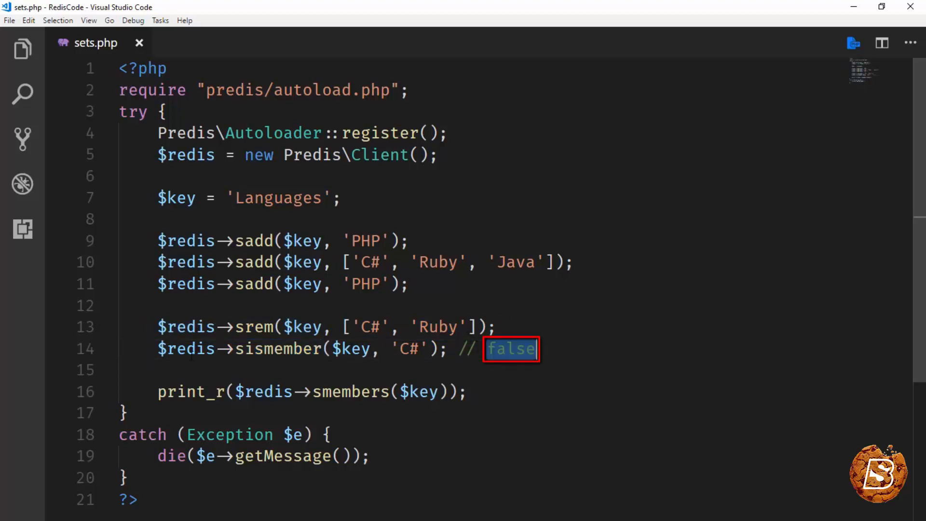
Prefix the sismember call for C# on line 14 with echo
{"action": "type", "text": "echo"}
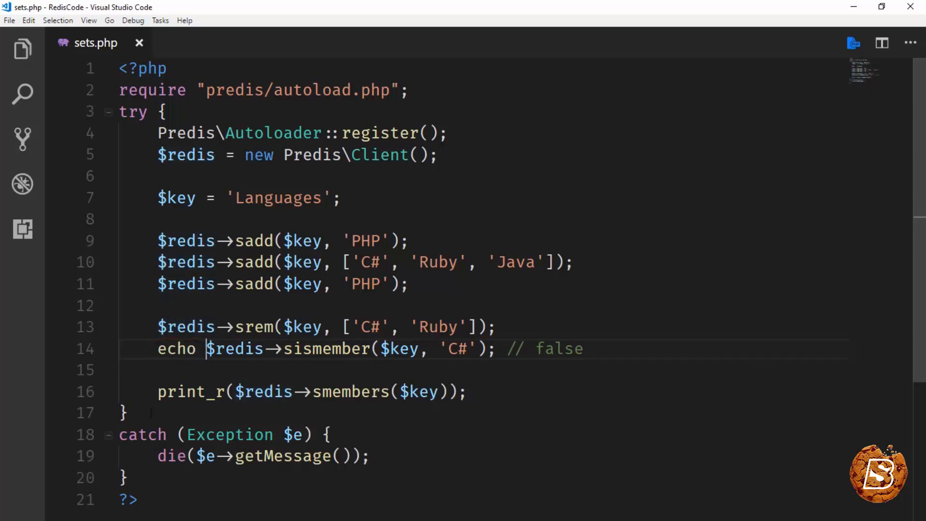
{"action": "double_click", "coordinate": [351, 392]}
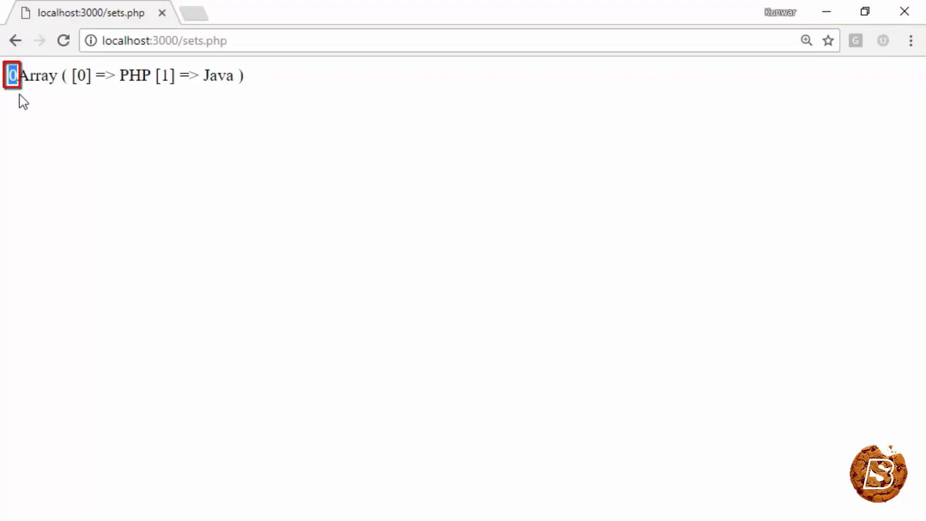
{"action": "mouse_move", "coordinate": [78, 111]}
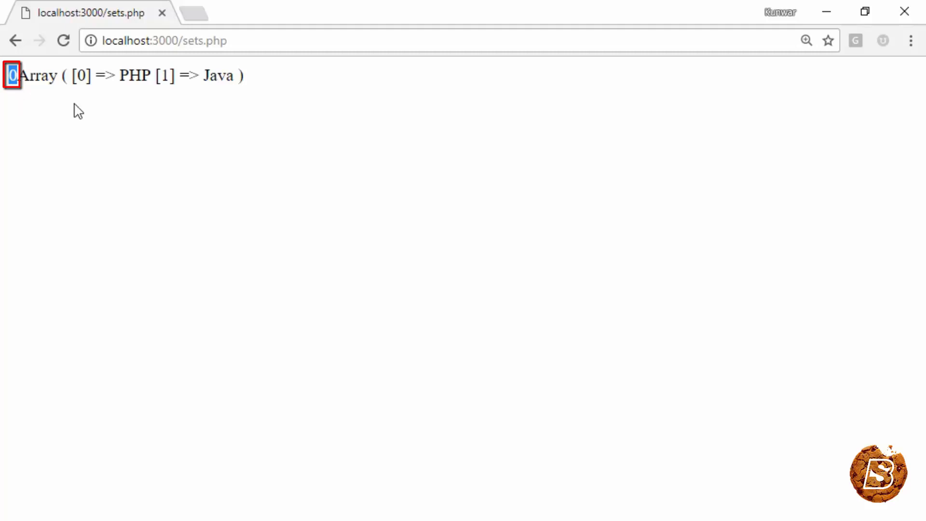
Highlight the printed output showing Array ( PHP, Java ) on the sets.php page
{"action": "left_click_drag", "start_coordinate": [12, 76], "coordinate": [245, 76]}
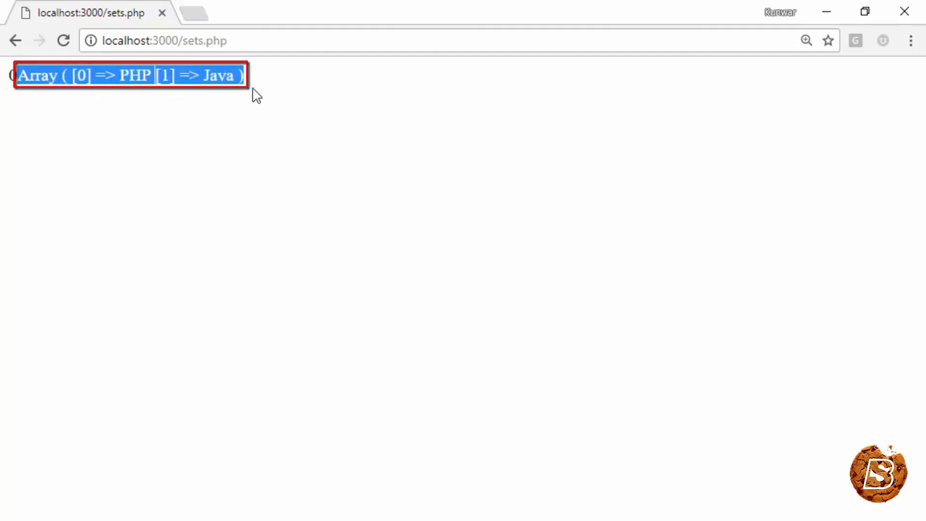
{"action": "mouse_move", "coordinate": [164, 125]}
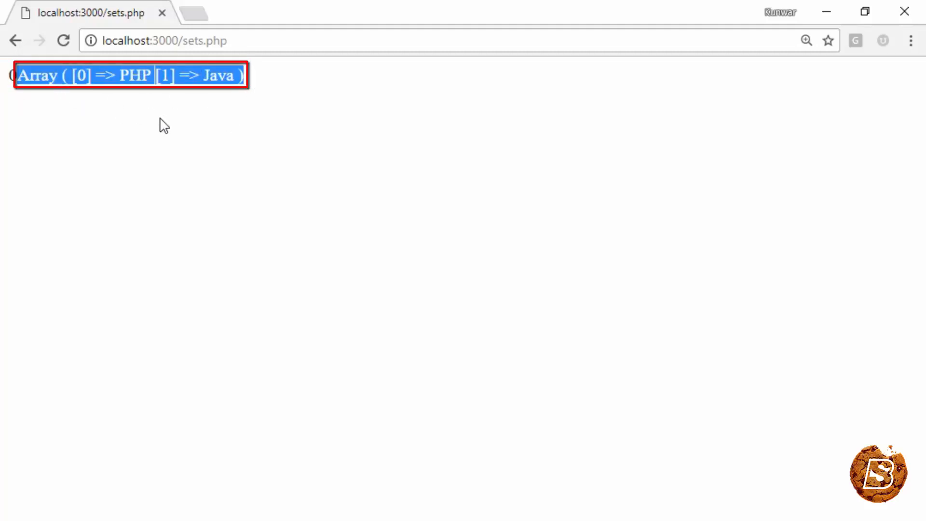
{"action": "mouse_move", "coordinate": [135, 104]}
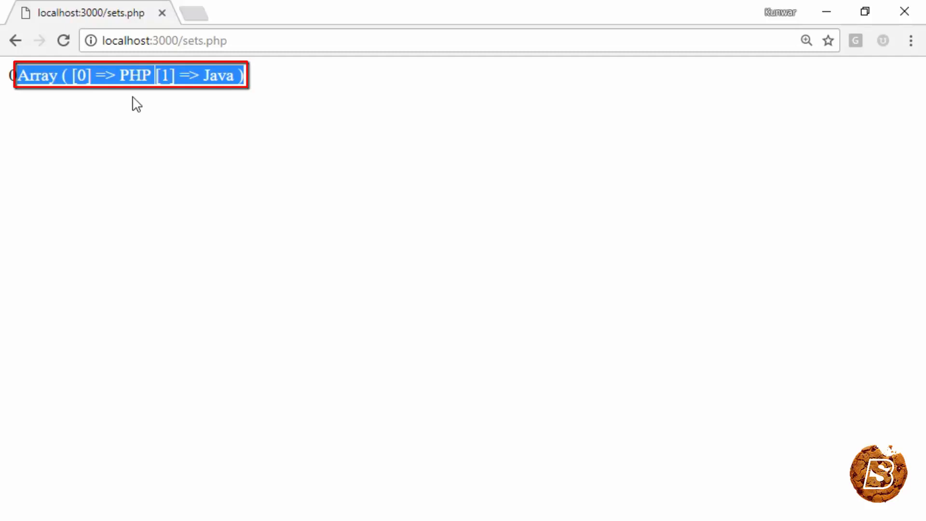
{"action": "mouse_move", "coordinate": [384, 32]}
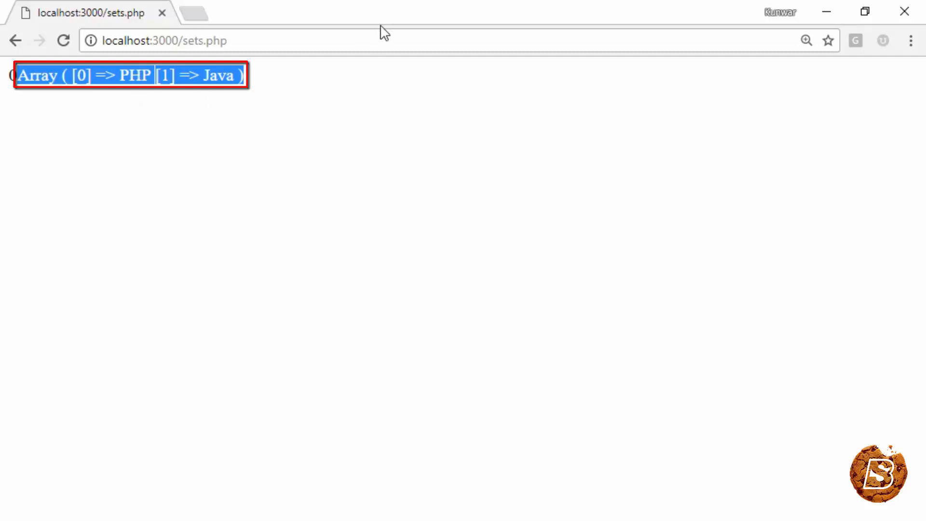